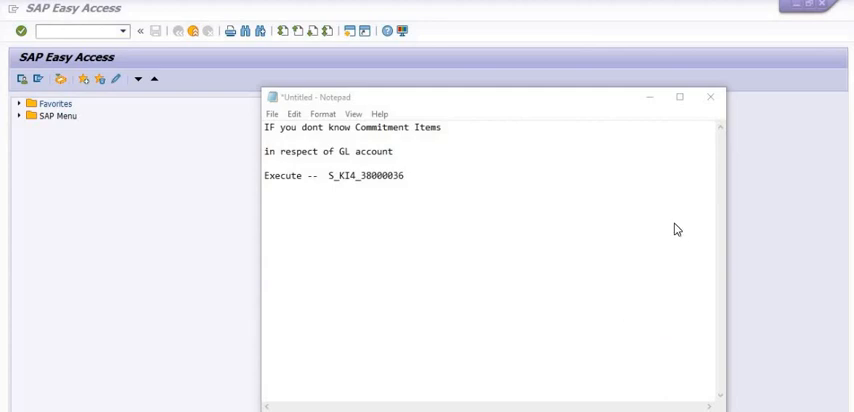
pyautogui.moveTo(677, 229)
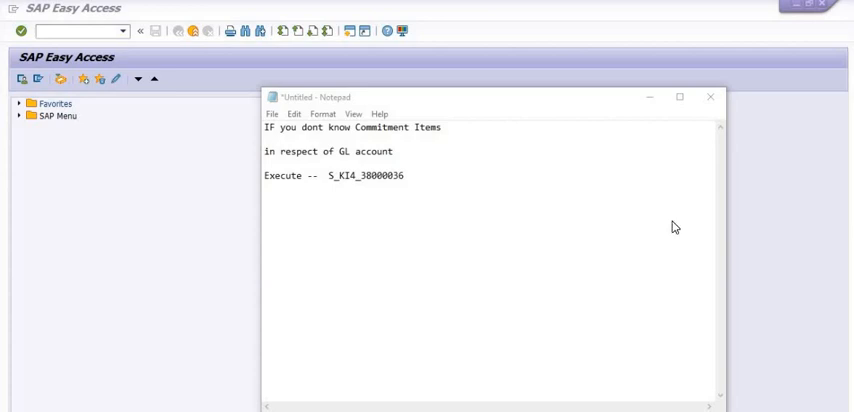
pyautogui.moveTo(669, 207)
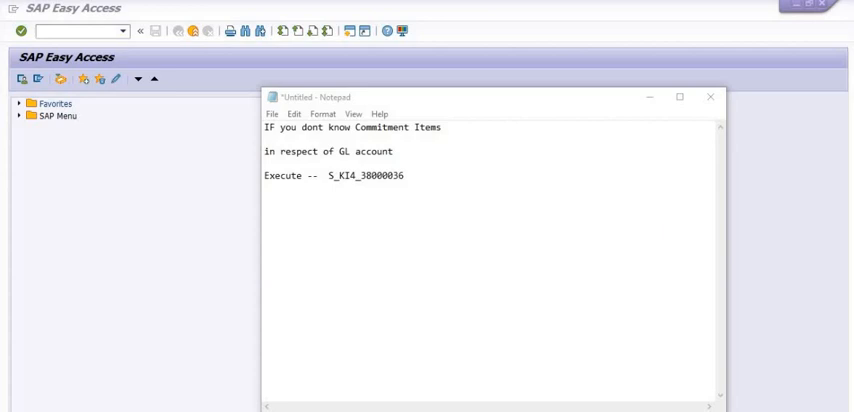
pyautogui.moveTo(669, 202)
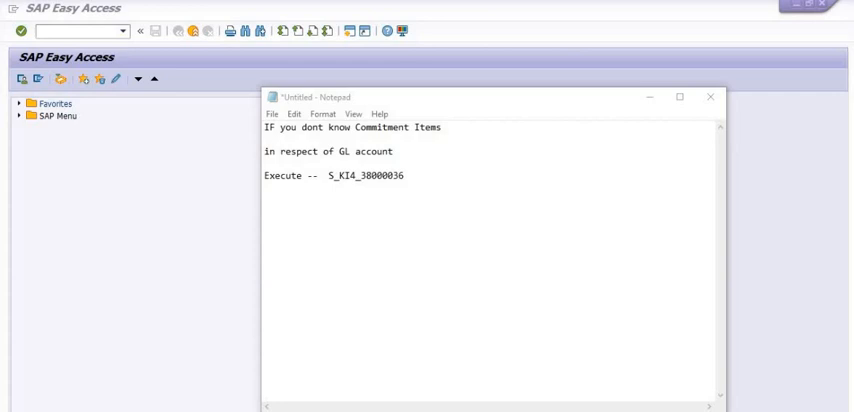
pyautogui.moveTo(670, 251)
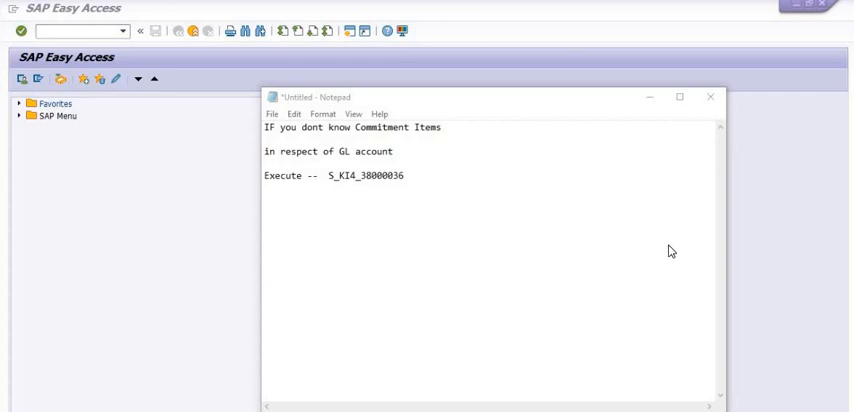
pyautogui.moveTo(445, 211)
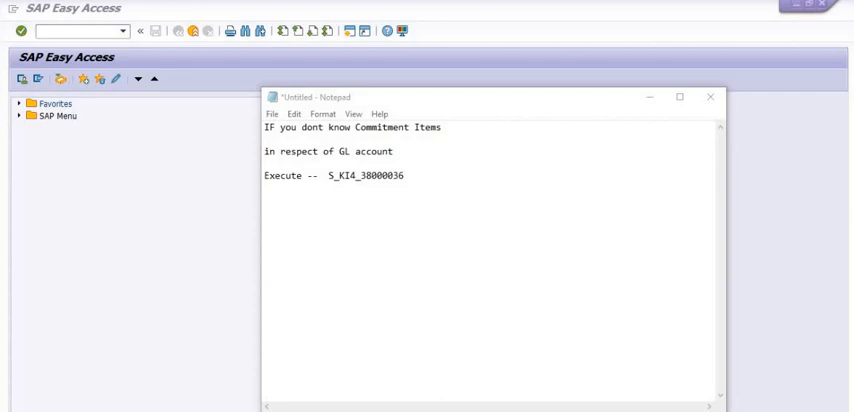
pyautogui.moveTo(716, 206)
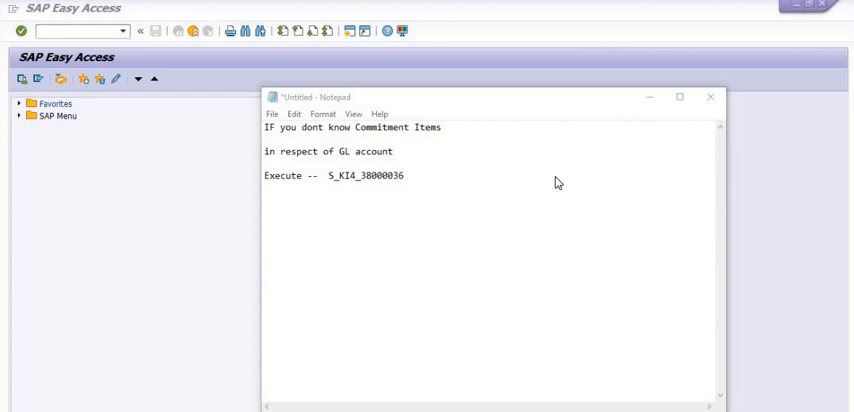
pyautogui.moveTo(356, 171)
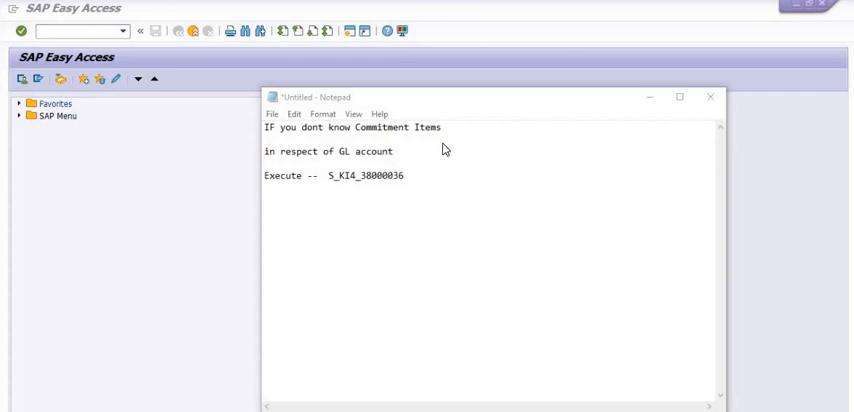
pyautogui.moveTo(351, 176)
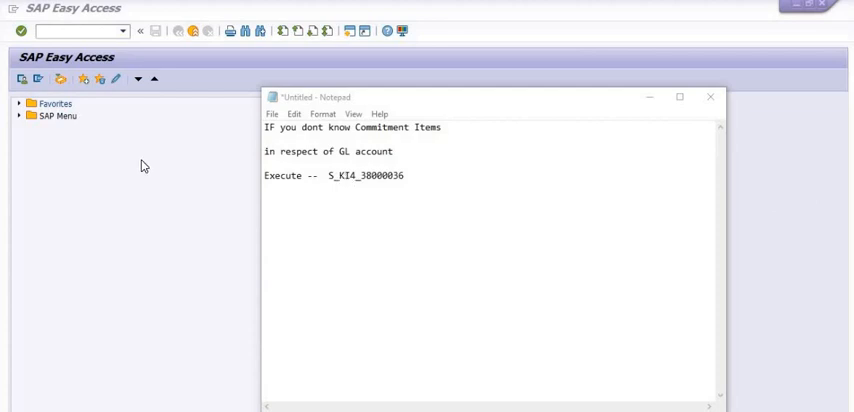
pyautogui.moveTo(380, 160)
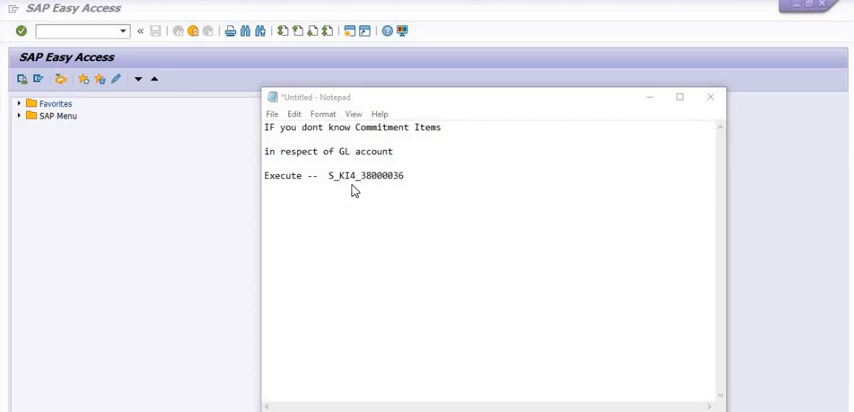
pyautogui.moveTo(367, 187)
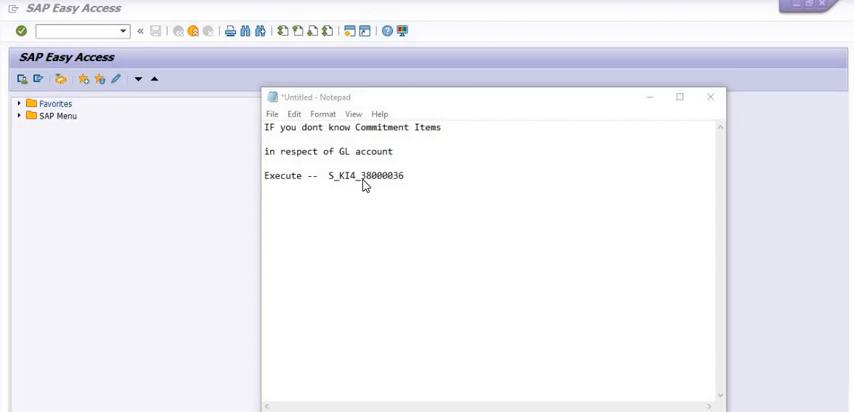
pyautogui.moveTo(389, 189)
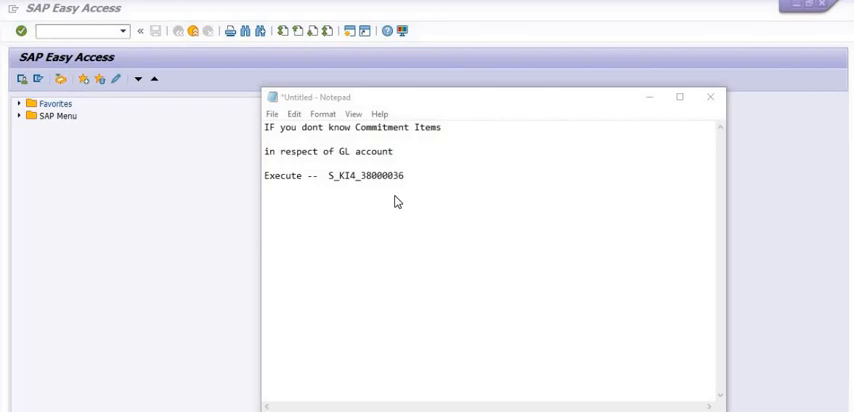
# - Select the transaction code S_KI4_38000036 in the Notepad note to copy it into SAP
pyautogui.moveTo(348, 175); pyautogui.dragTo(405, 175)
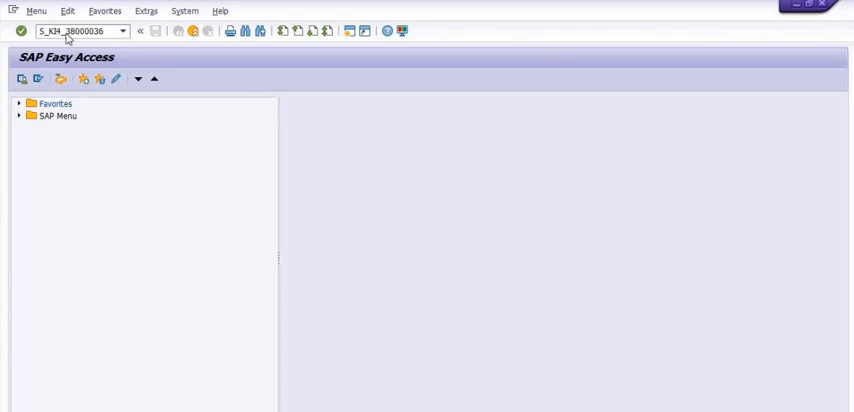
# - Run transaction S_KI4_38000036 to reach the report selection for company code 1100
pyautogui.press('Enter')
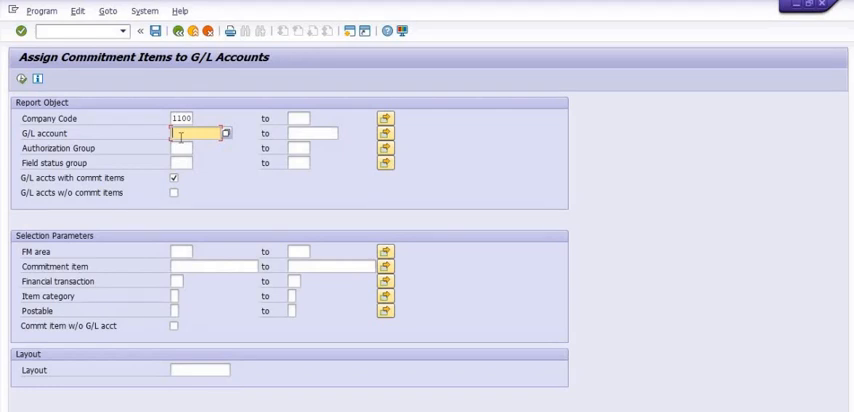
pyautogui.moveTo(182, 238)
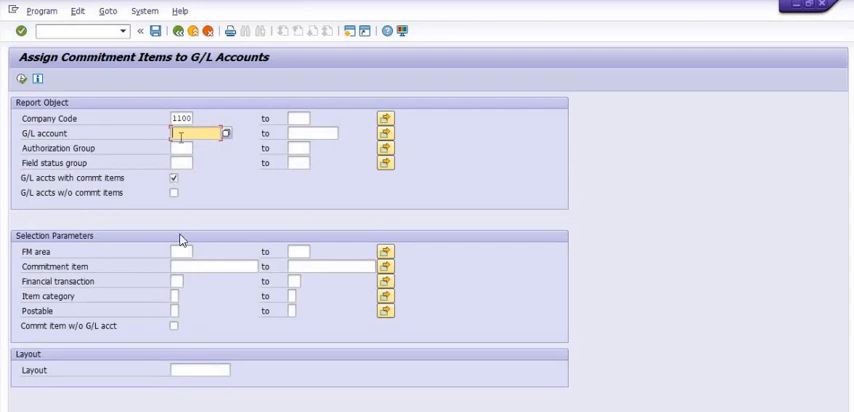
pyautogui.moveTo(197, 267)
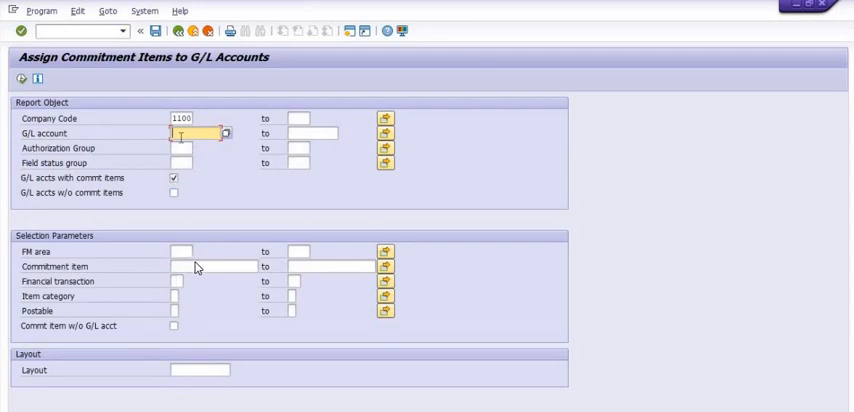
pyautogui.moveTo(210, 271)
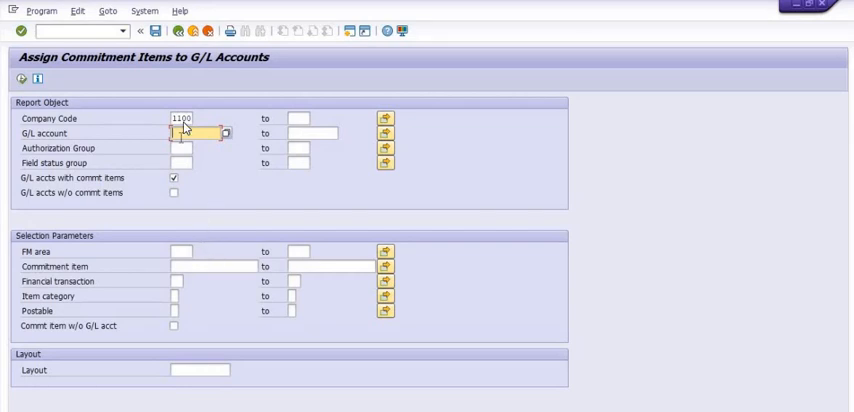
pyautogui.moveTo(244, 264)
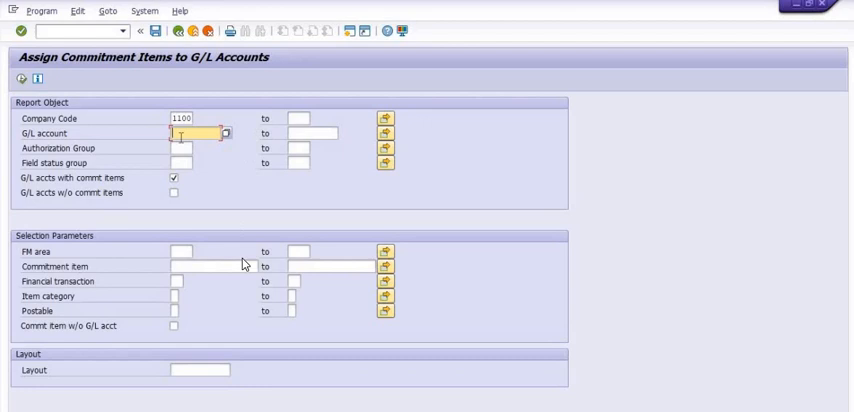
pyautogui.moveTo(243, 264)
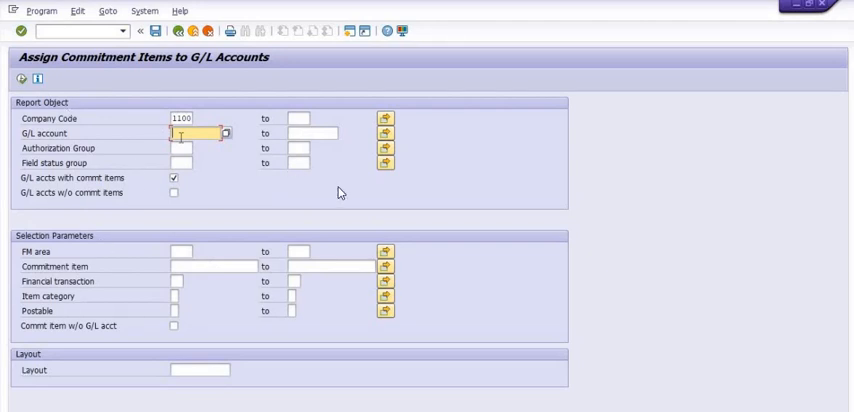
# - Enter G/L account 5020803 in the report's selection screen
pyautogui.write('5023506')
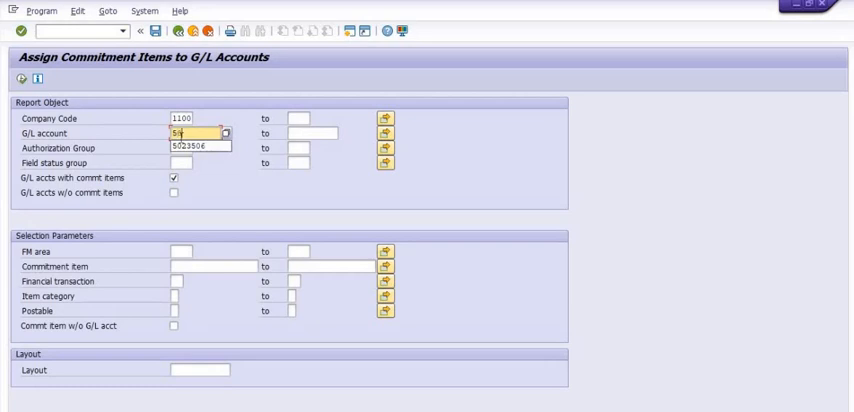
pyautogui.write('5020803')
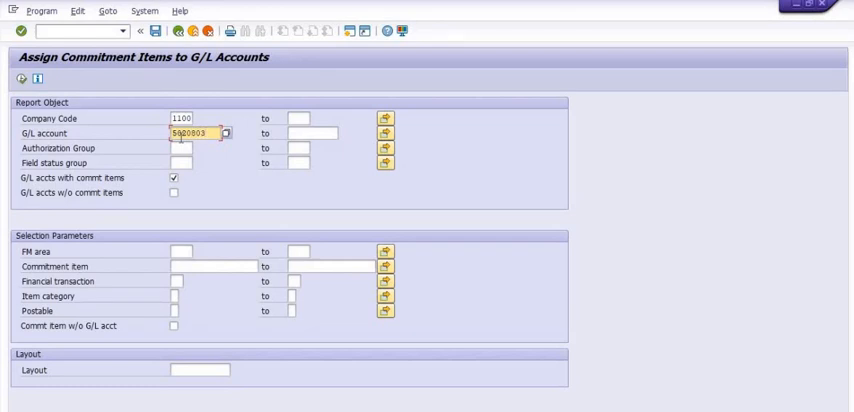
pyautogui.moveTo(242, 174)
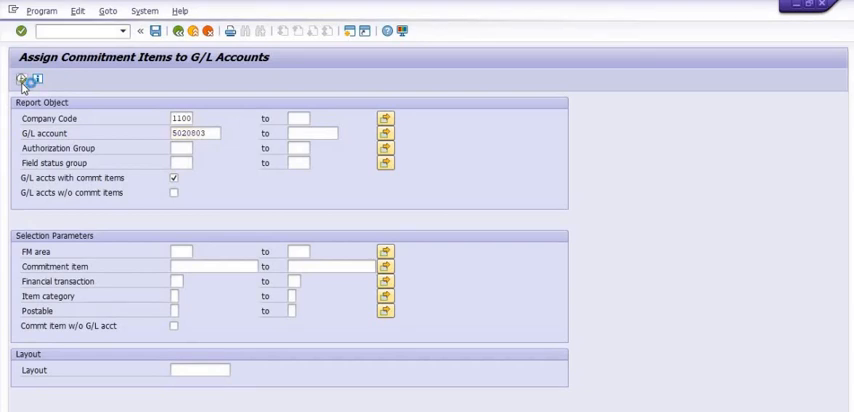
# - Execute the report to show G/L account 5020803 assigned to commitment item B10506
pyautogui.click(22, 80)
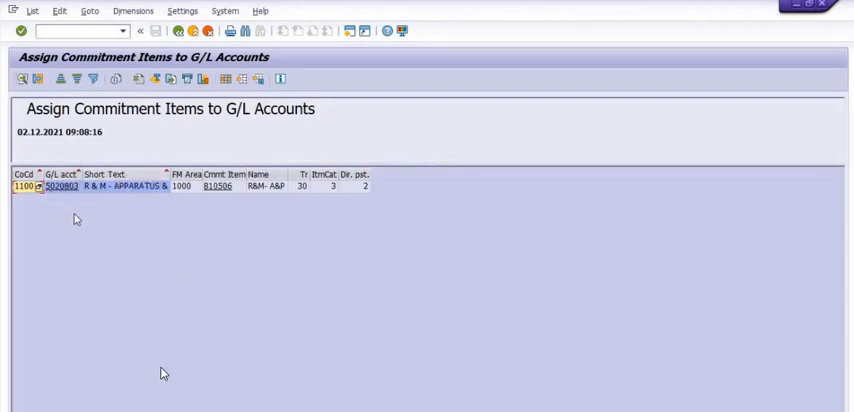
pyautogui.moveTo(213, 200)
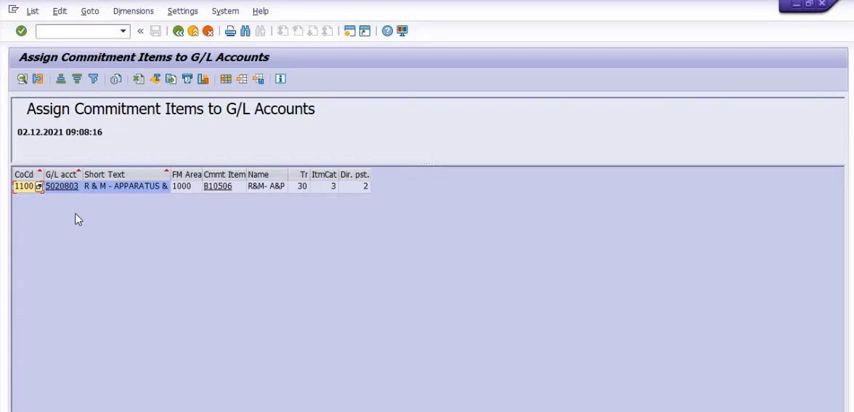
pyautogui.moveTo(229, 211)
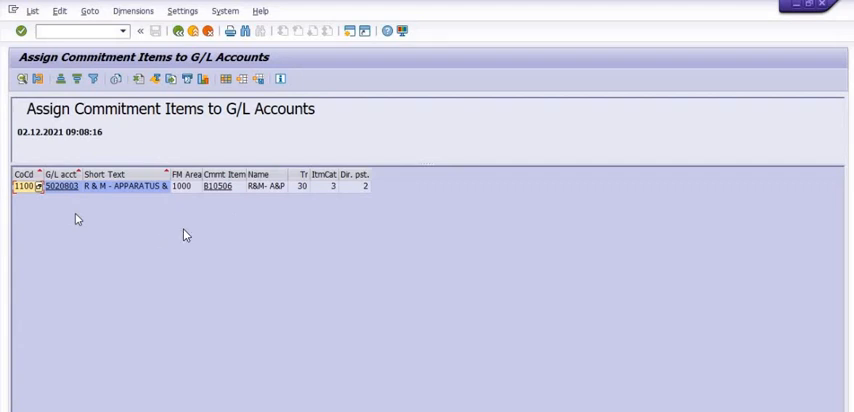
pyautogui.moveTo(5, 223)
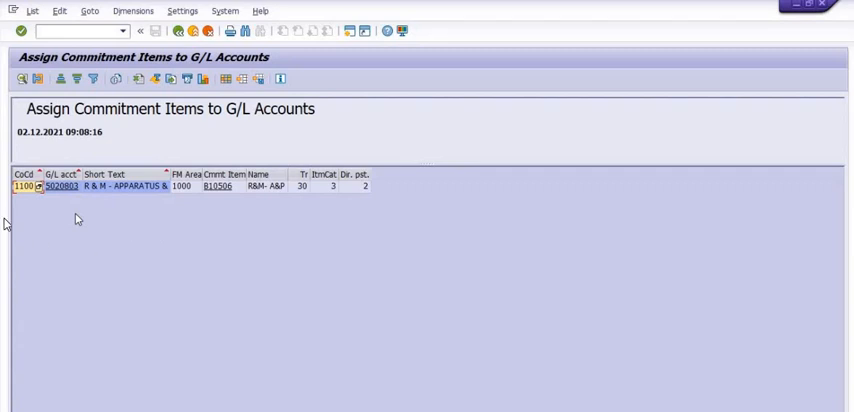